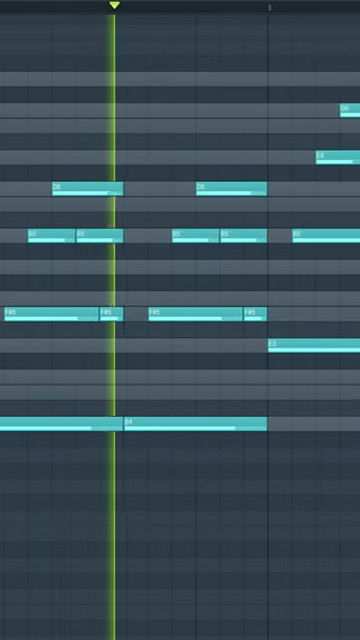
scroll("right", 3)
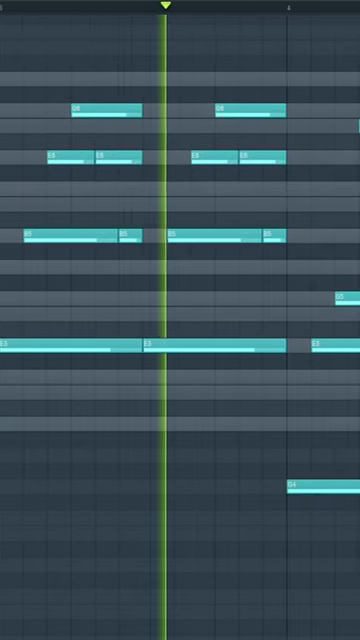